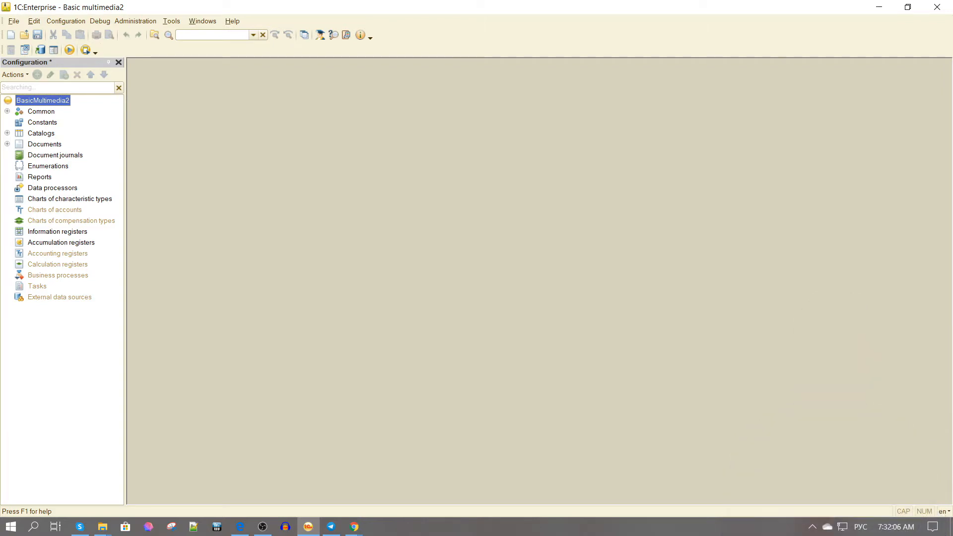
- Bring up the Syntax assistant to look up the RunApp method in the Global context
{"action": "left_click", "coordinate": [321, 35]}
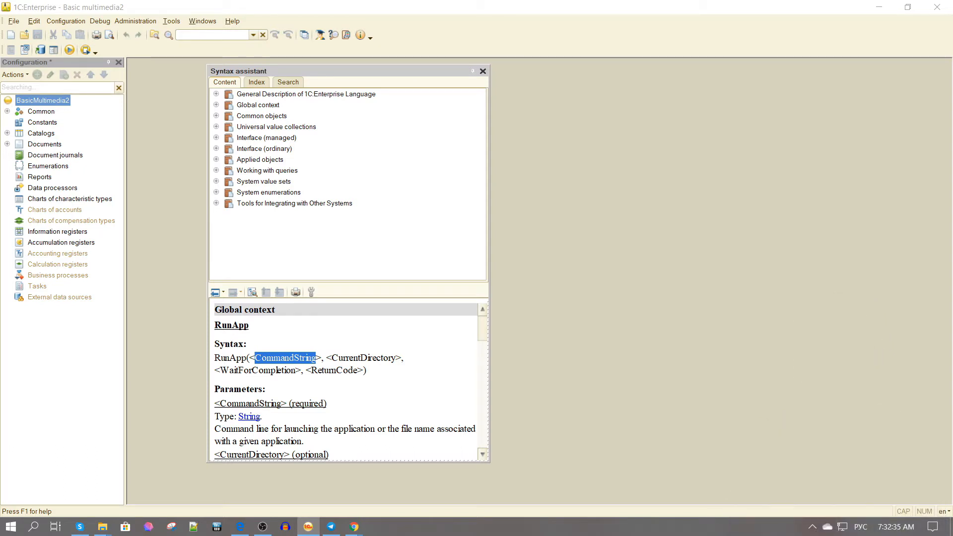
{"action": "left_click", "coordinate": [364, 358]}
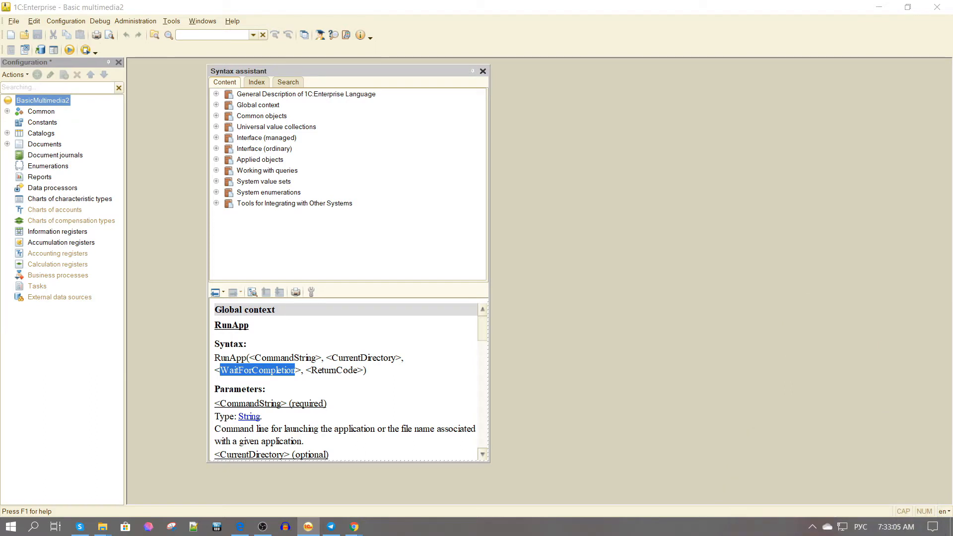
{"action": "left_click", "coordinate": [333, 370]}
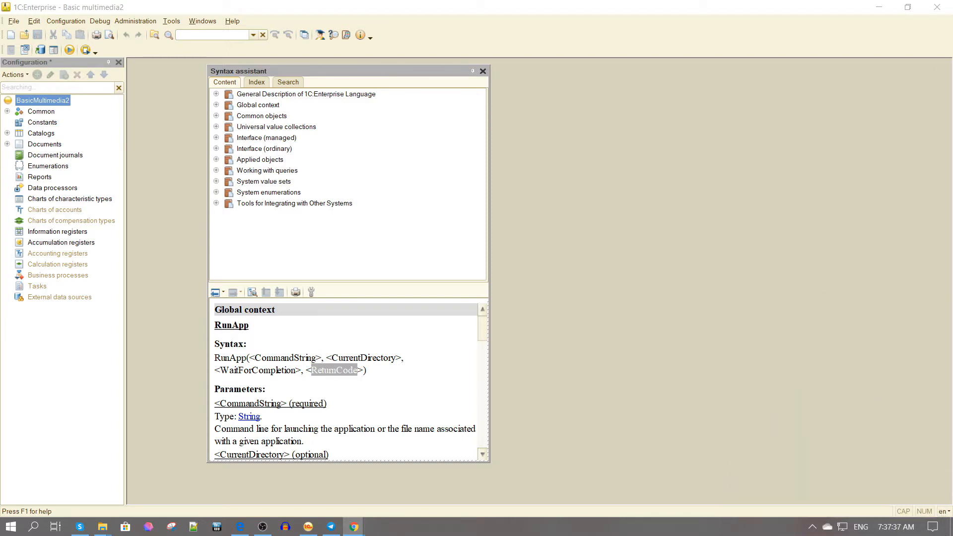
- Open Catalogs > FilesMultimedia > Forms > ItemForm and show its Module code with the OpenFile procedure
{"action": "left_click", "coordinate": [7, 133]}
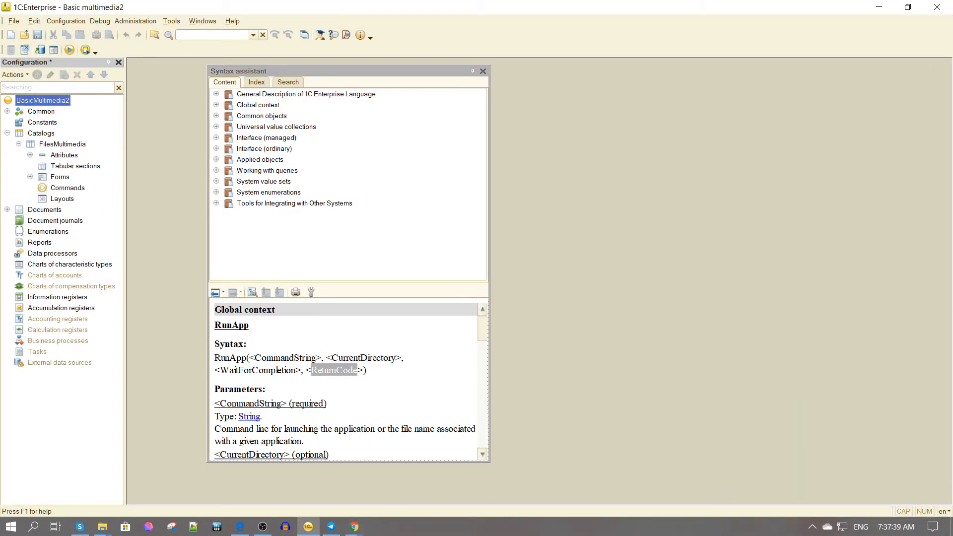
{"action": "left_click", "coordinate": [29, 177]}
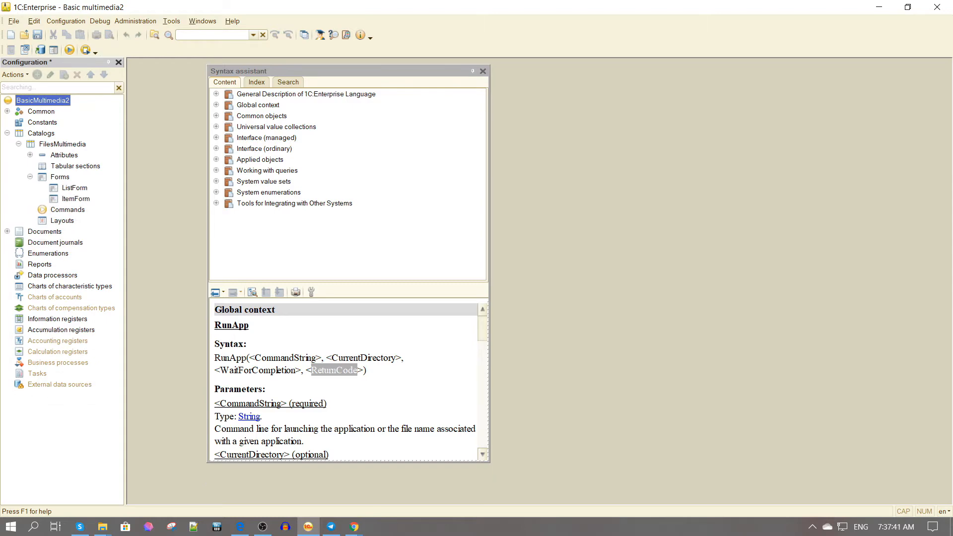
{"action": "double_click", "coordinate": [76, 198]}
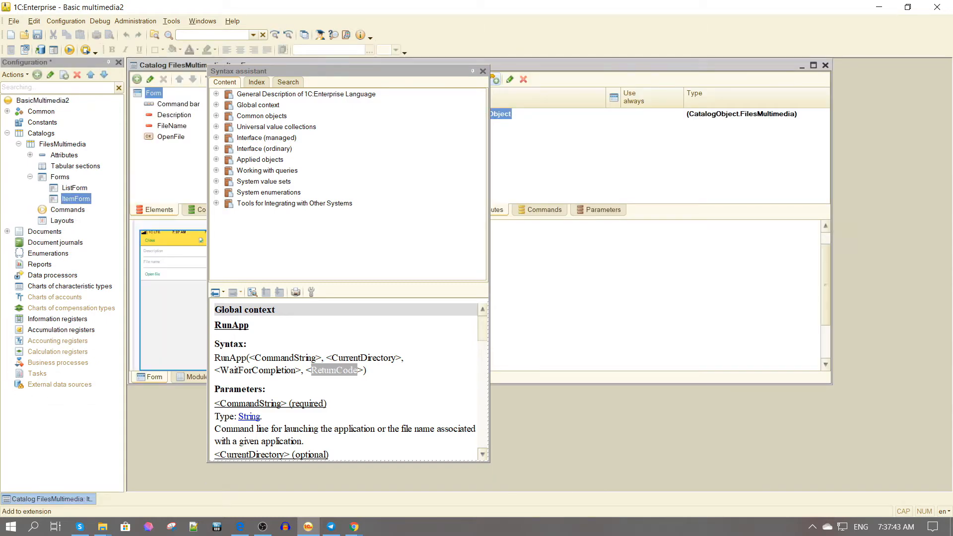
{"action": "left_click", "coordinate": [482, 71]}
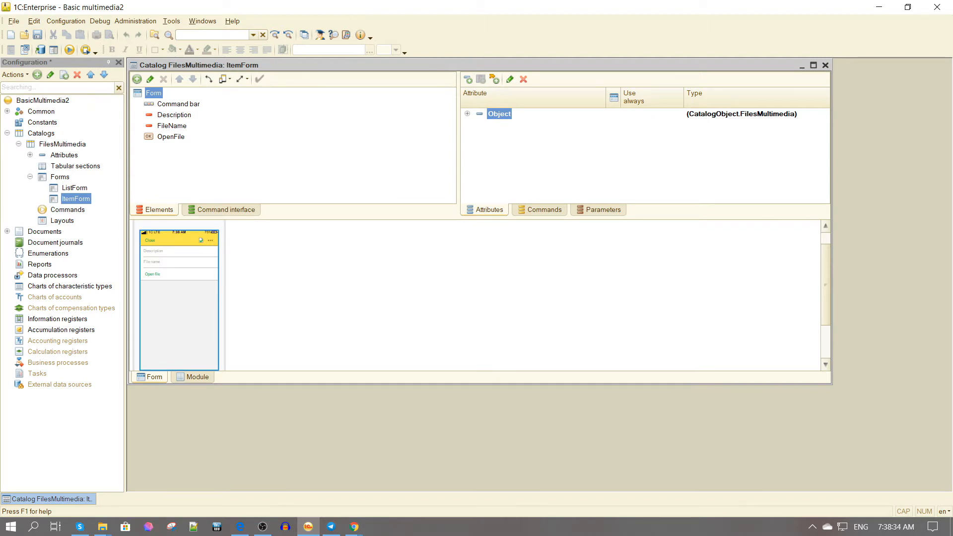
{"action": "left_click", "coordinate": [197, 377]}
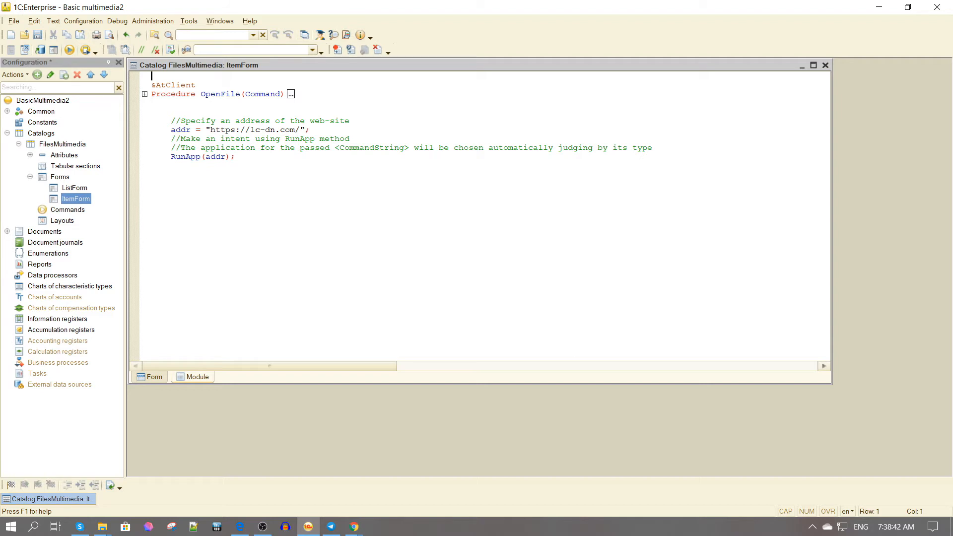
- Select the addr web-address example lines with RunApp(addr) in the OpenFile procedure for removal
{"action": "left_click", "coordinate": [152, 129]}
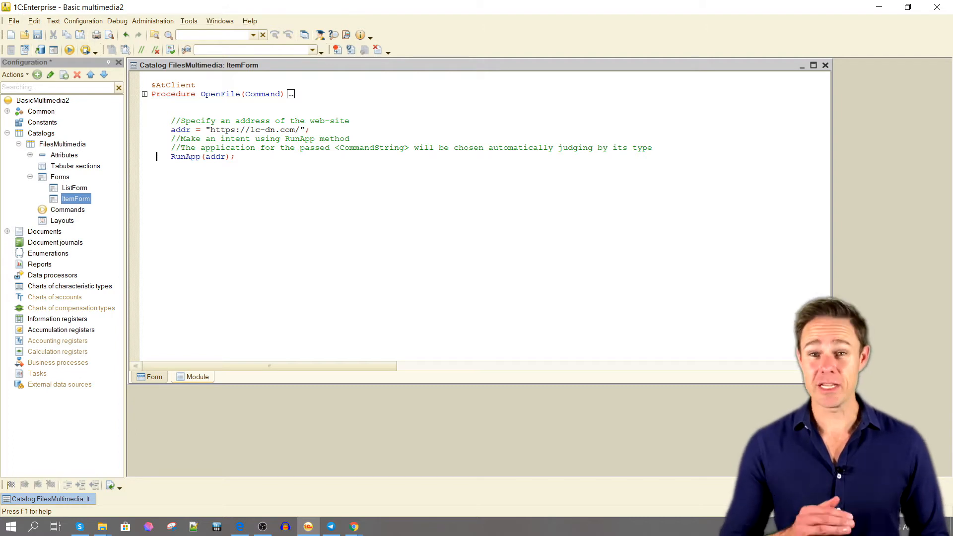
{"action": "left_click_drag", "start_coordinate": [172, 121], "coordinate": [234, 157]}
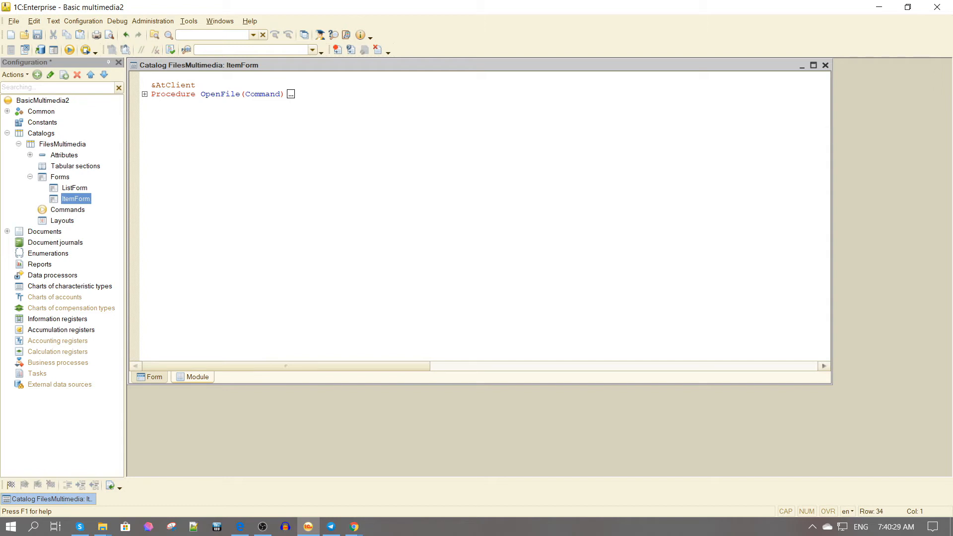
{"action": "left_click", "coordinate": [155, 378]}
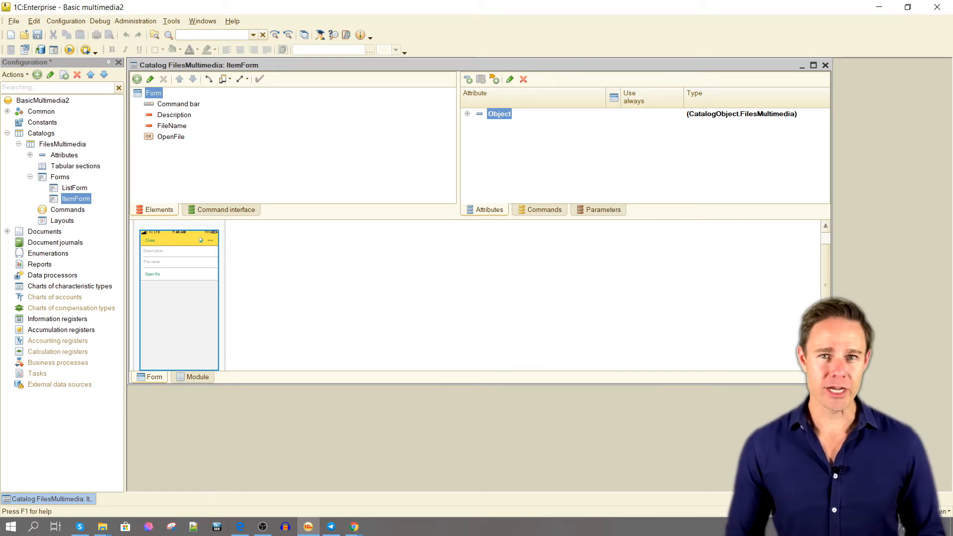
{"action": "mouse_move", "coordinate": [173, 115]}
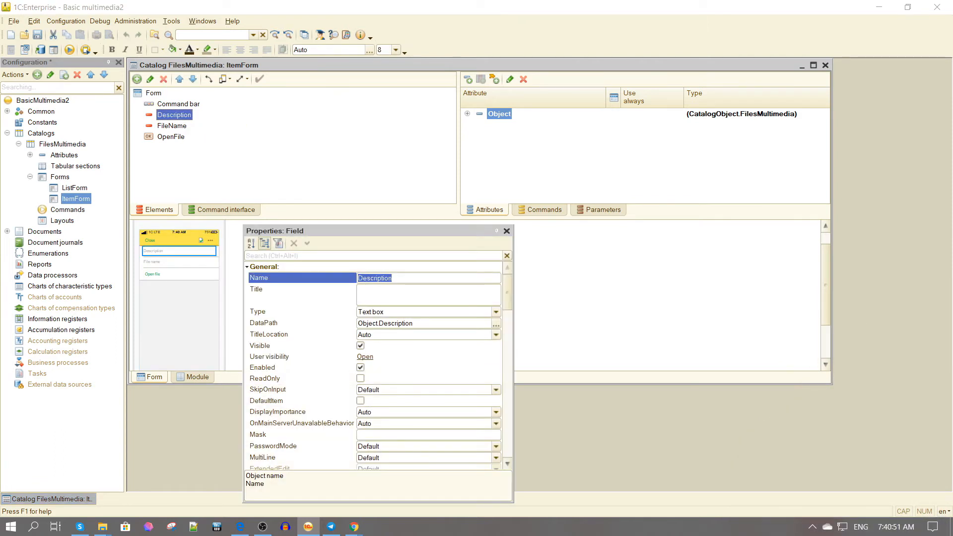
- Confirm Description and FileName DataPath bindings in Properties, then expand the Object attribute's fields
{"action": "left_click", "coordinate": [302, 322]}
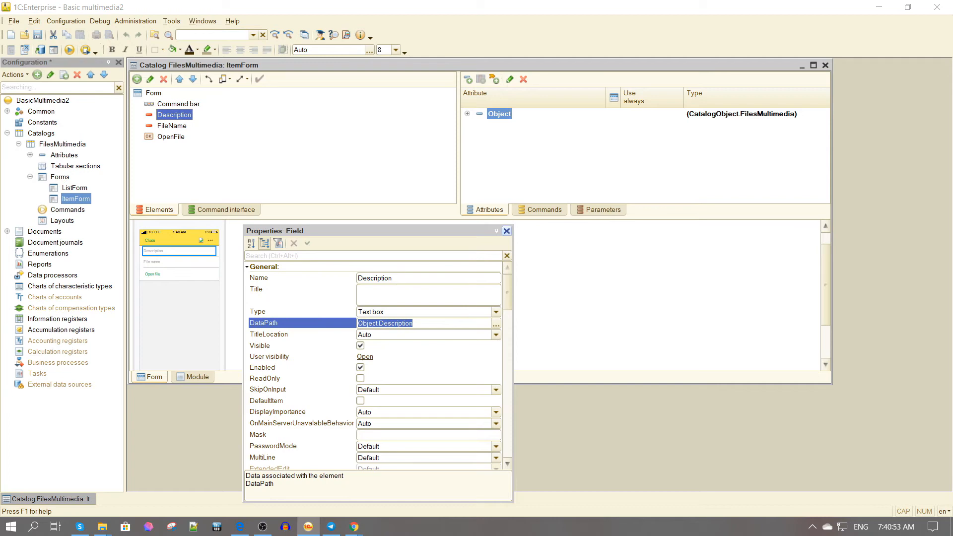
{"action": "left_click", "coordinate": [173, 126]}
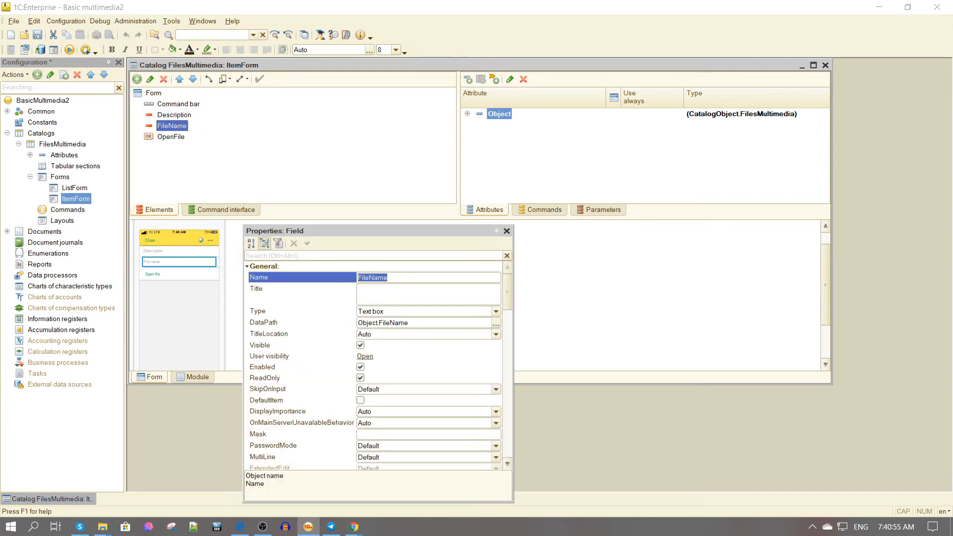
{"action": "left_click", "coordinate": [301, 322]}
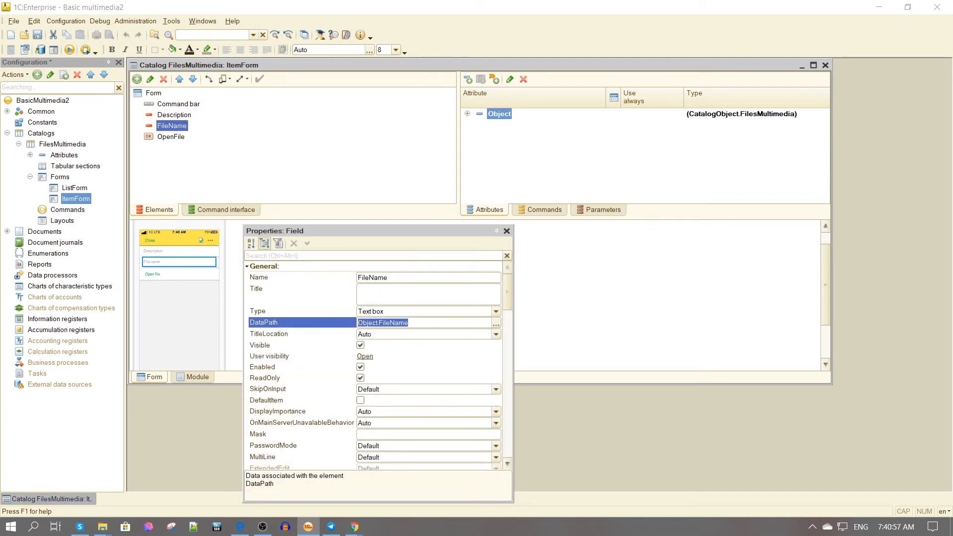
{"action": "left_click", "coordinate": [505, 231]}
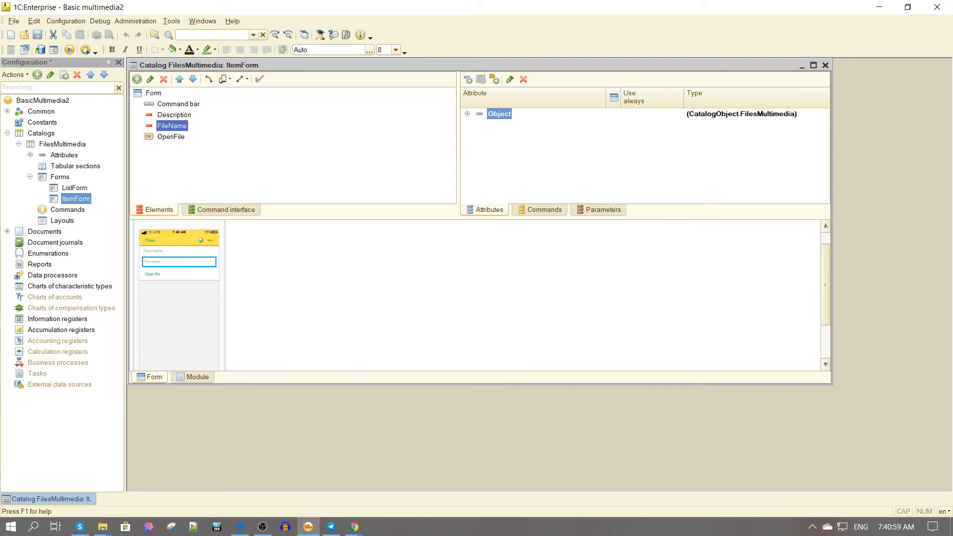
{"action": "left_click", "coordinate": [467, 113]}
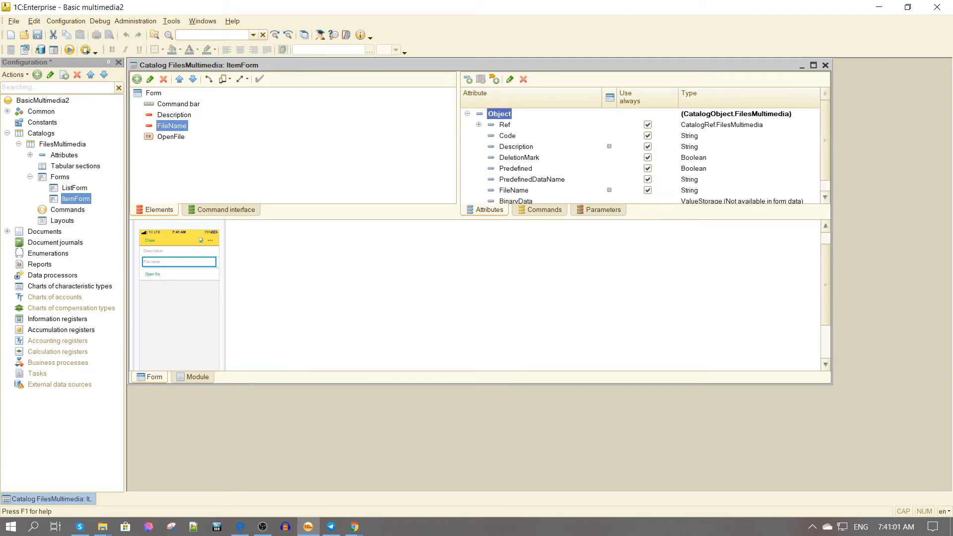
- From the Commands list, jump to the OpenFile command's handler procedure in the module
{"action": "left_click", "coordinate": [513, 190]}
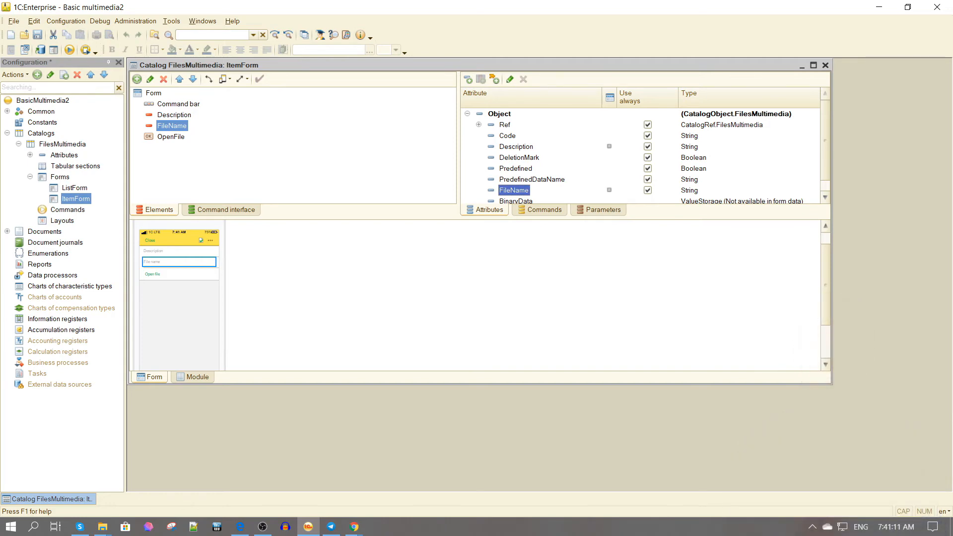
{"action": "left_click", "coordinate": [543, 210]}
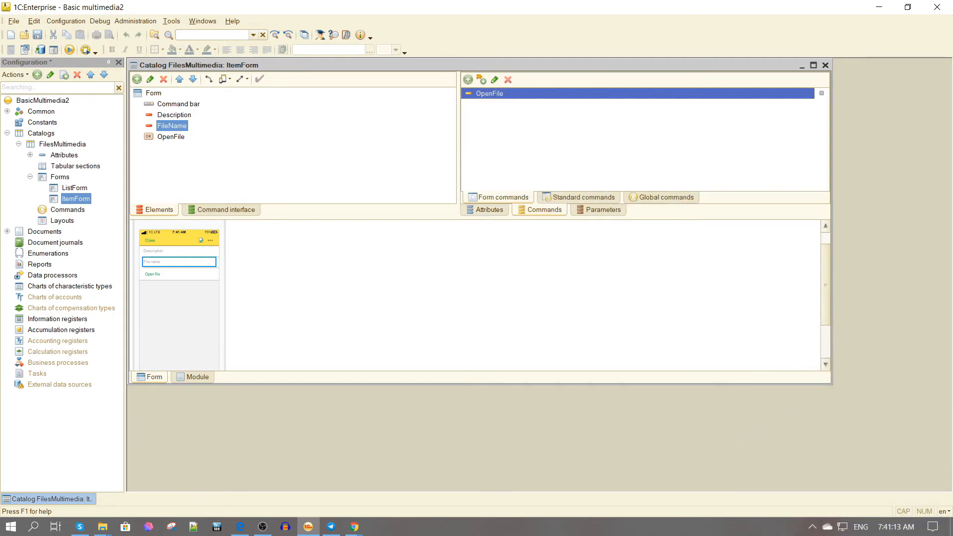
{"action": "left_click", "coordinate": [172, 136]}
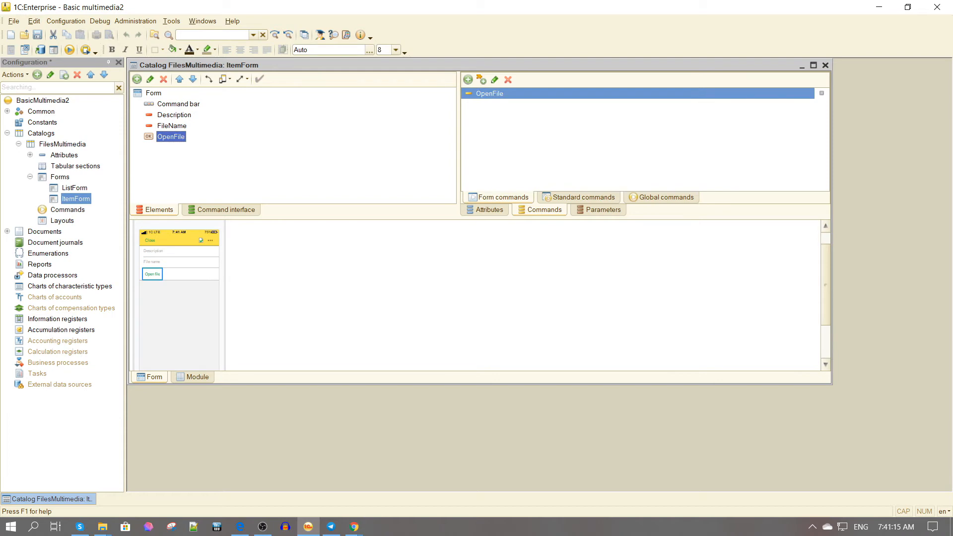
{"action": "right_click", "coordinate": [170, 136]}
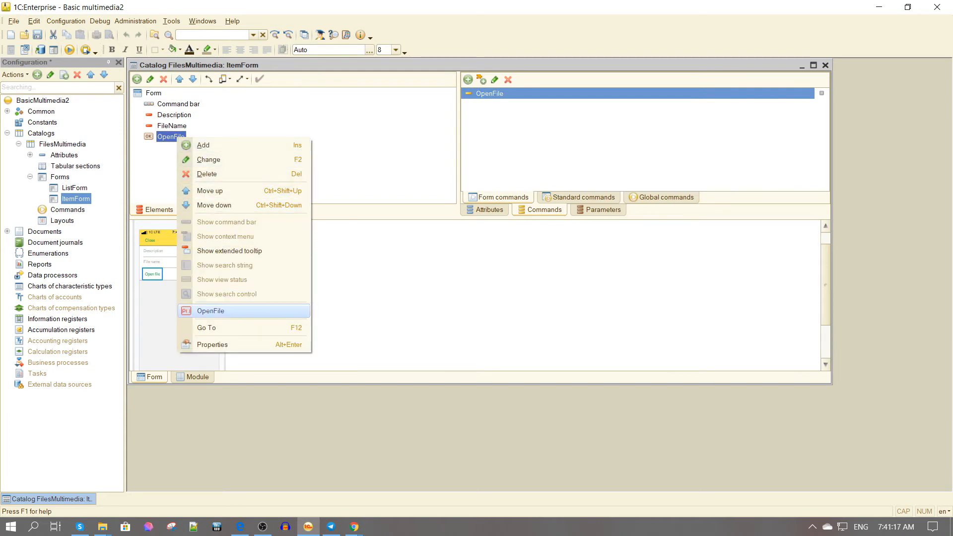
{"action": "left_click", "coordinate": [210, 311]}
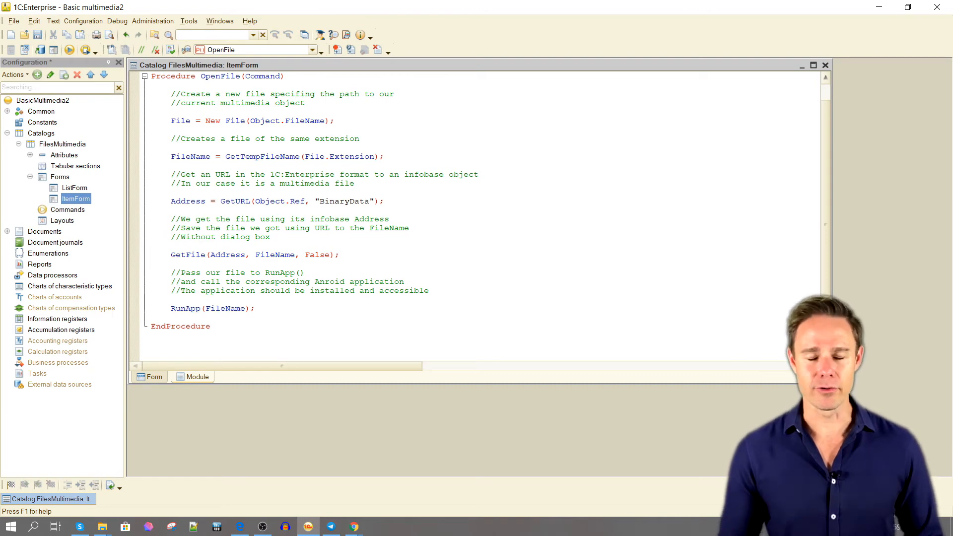
{"action": "left_click", "coordinate": [153, 121]}
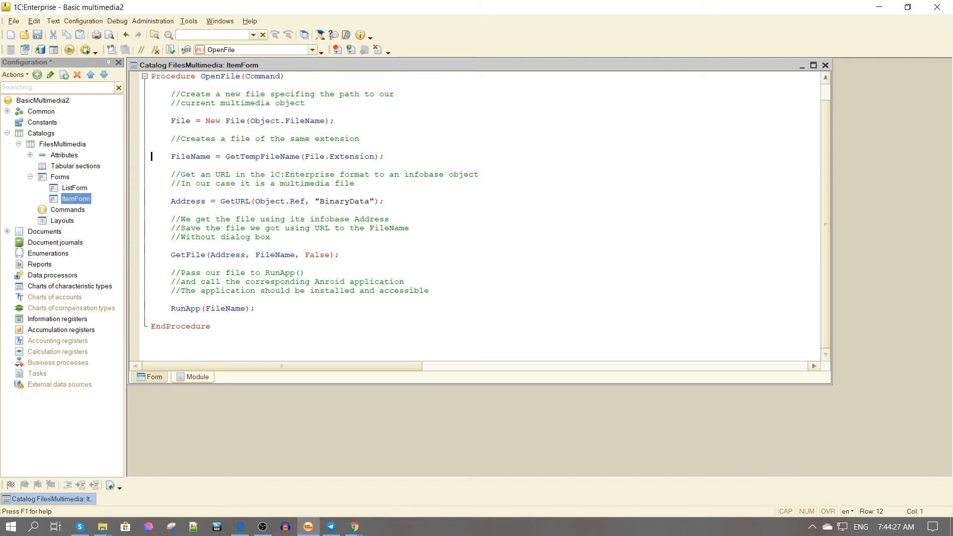
{"action": "left_click", "coordinate": [187, 202]}
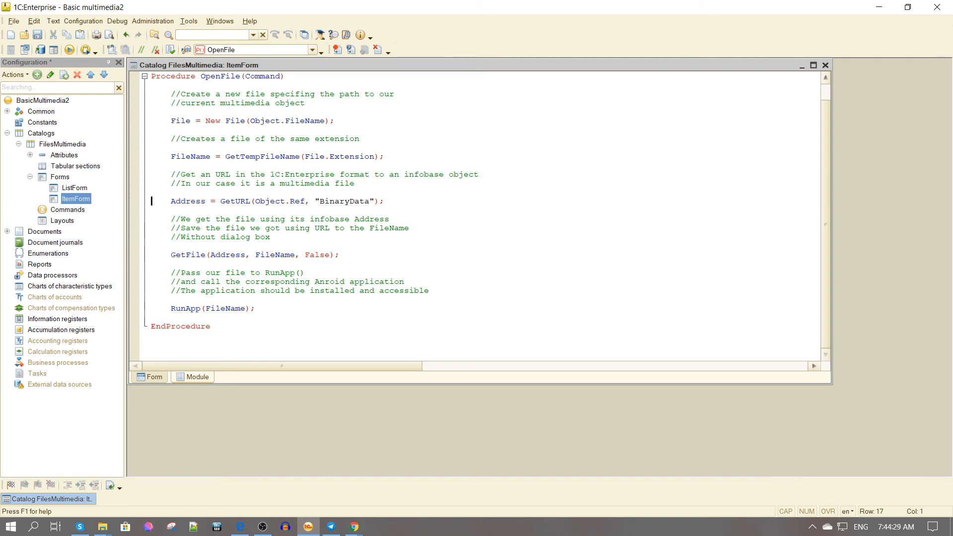